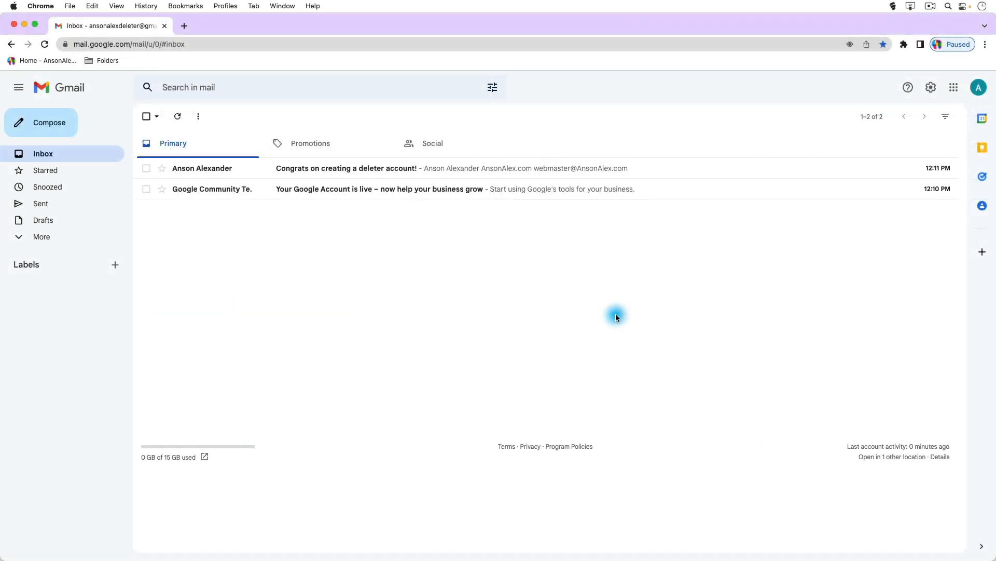
{"action": "mouse_move", "coordinate": [612, 317]}
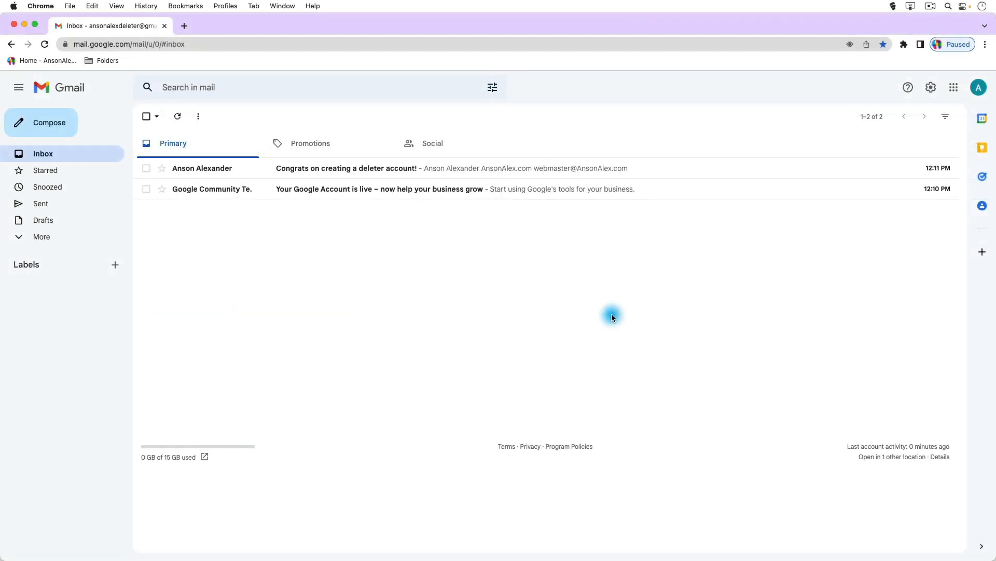
{"action": "mouse_move", "coordinate": [685, 274]}
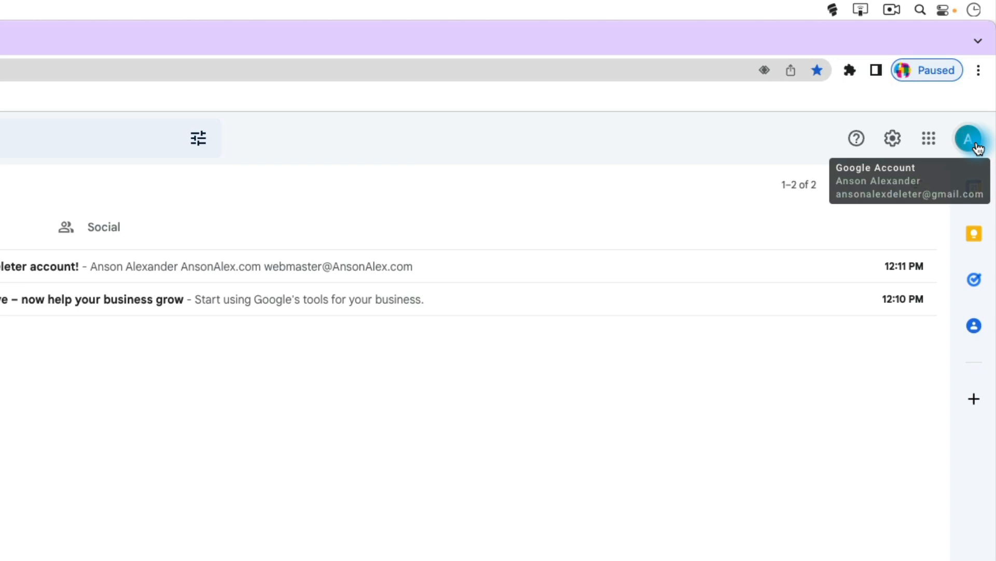
Open the Gmail profile avatar menu to see the signed-in account
{"action": "left_click", "coordinate": [968, 138]}
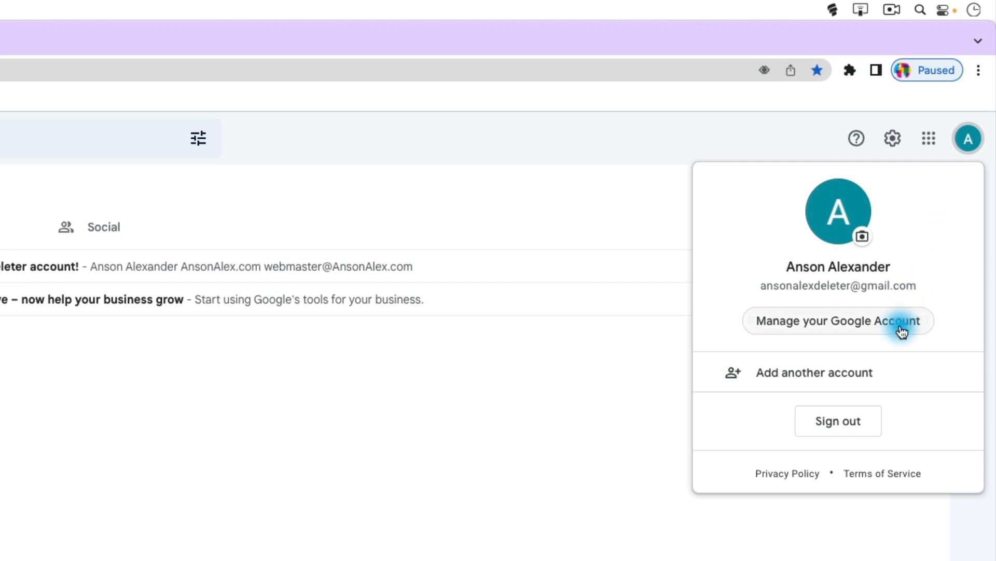
Open 'Manage your Google Account' and scroll through its Home page
{"action": "left_click", "coordinate": [836, 320]}
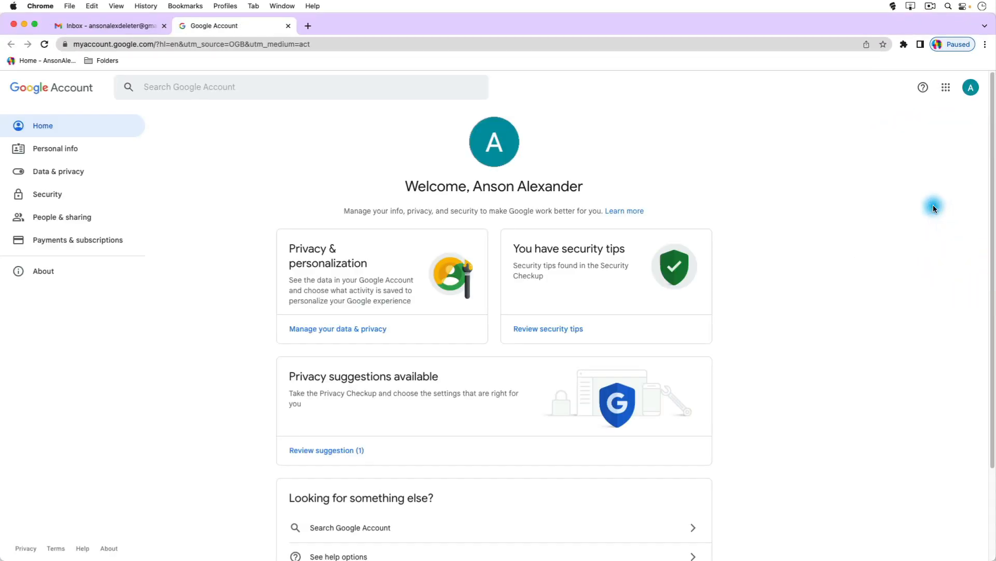
{"action": "mouse_move", "coordinate": [867, 211]}
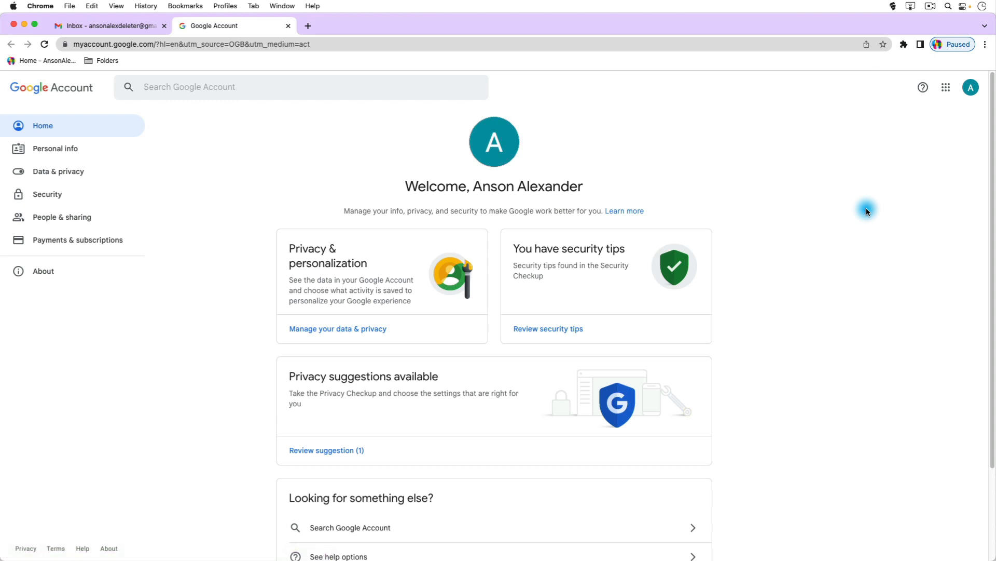
{"action": "mouse_move", "coordinate": [866, 210]}
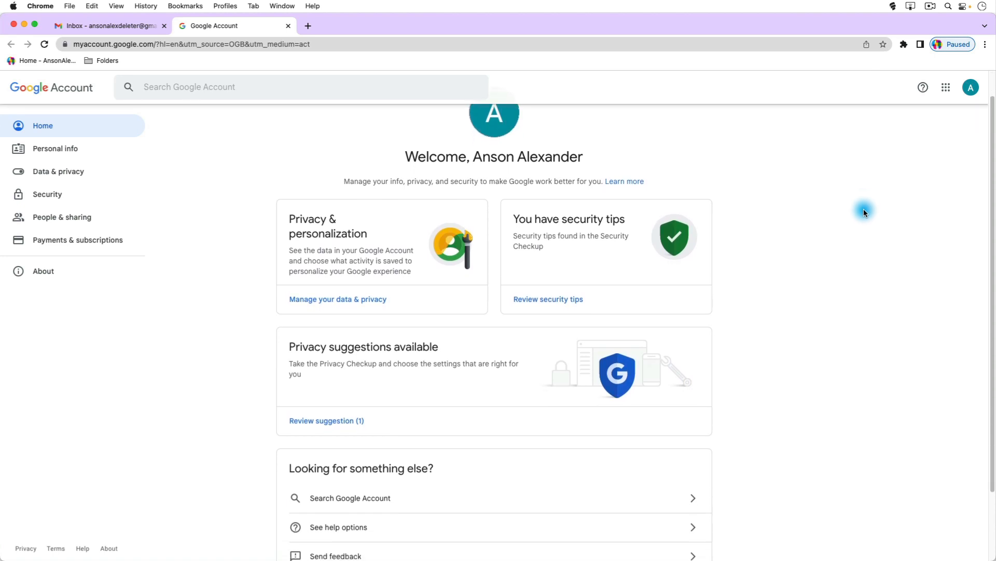
{"action": "scroll", "scroll_direction": "down", "scroll_amount": 3}
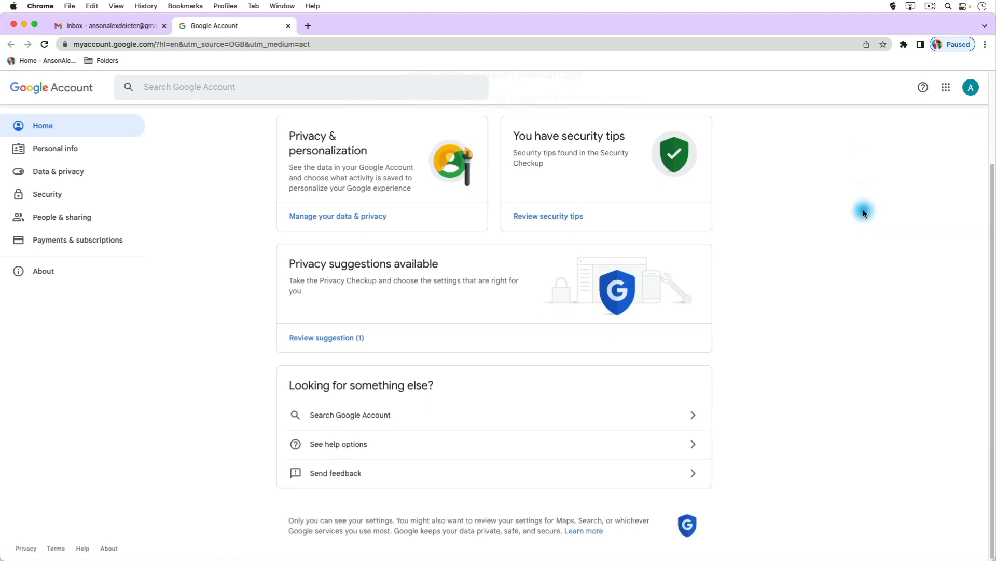
{"action": "mouse_move", "coordinate": [289, 193]}
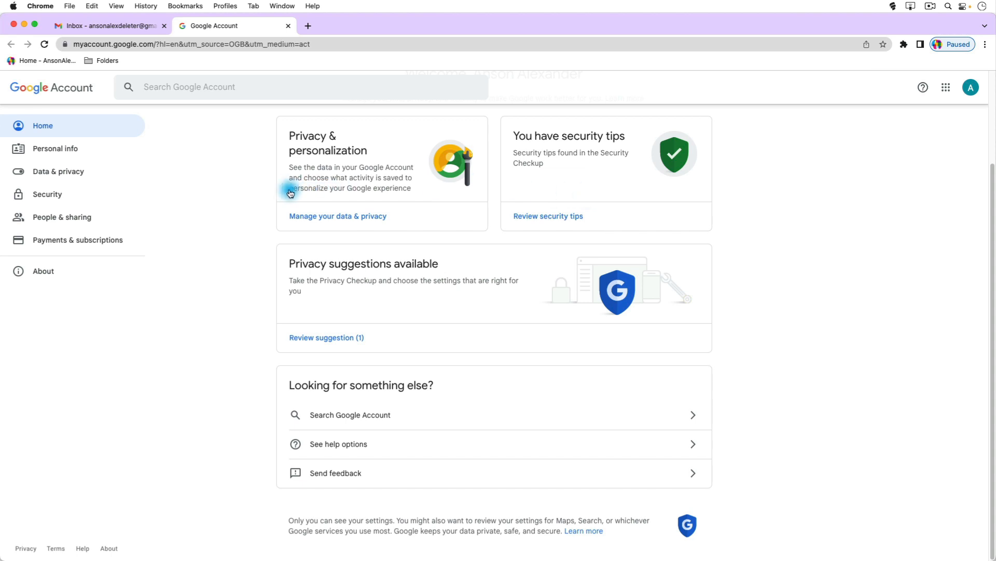
{"action": "mouse_move", "coordinate": [62, 172]}
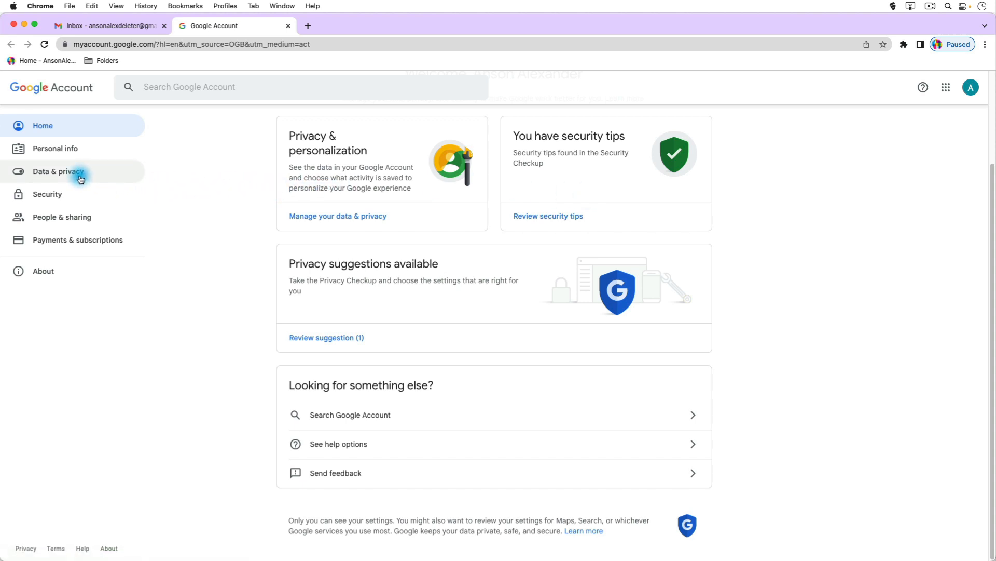
Go to Data & privacy and scroll to 'Download or delete your data'
{"action": "left_click", "coordinate": [58, 172]}
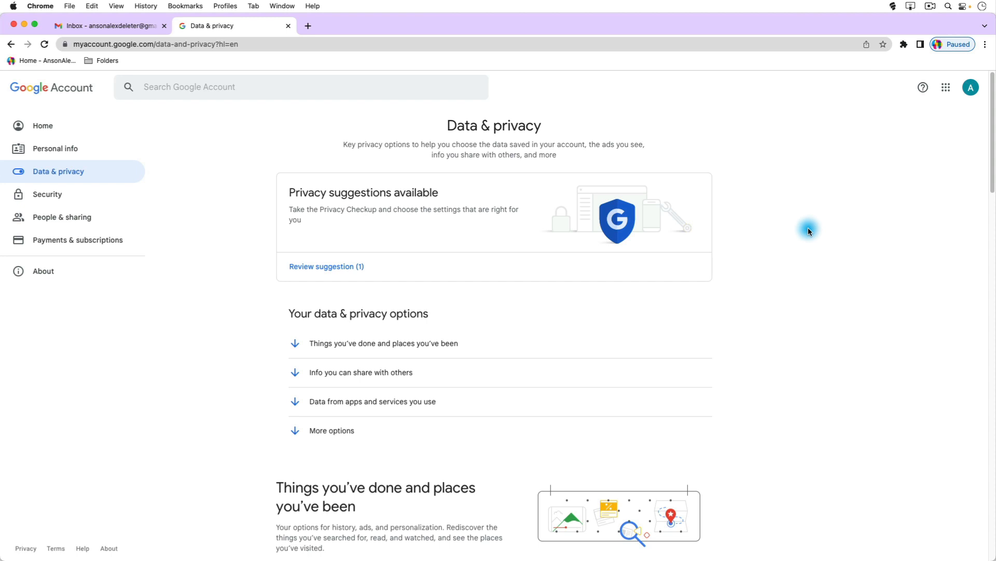
{"action": "scroll", "scroll_direction": "down", "scroll_amount": 3}
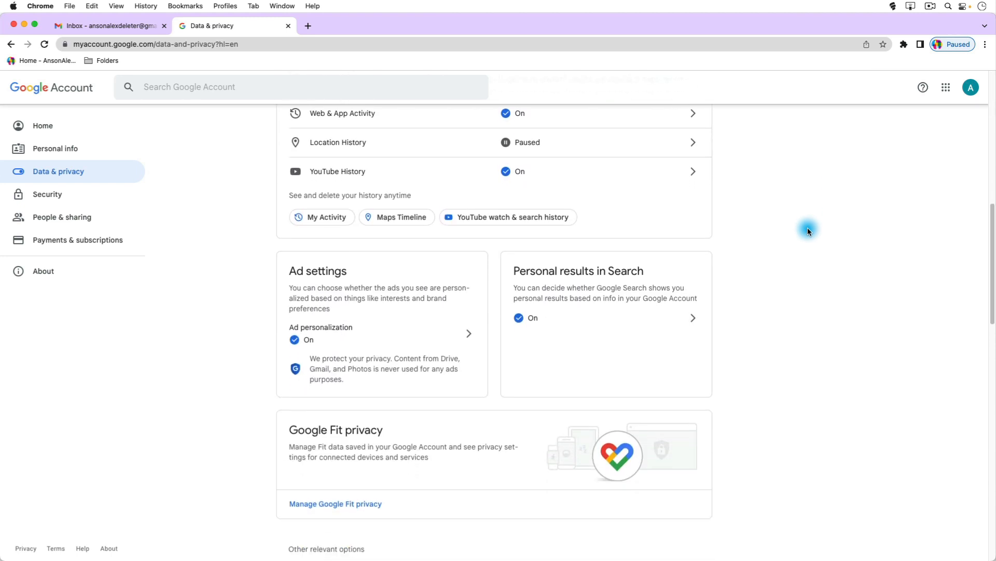
{"action": "scroll", "scroll_direction": "down", "scroll_amount": 3}
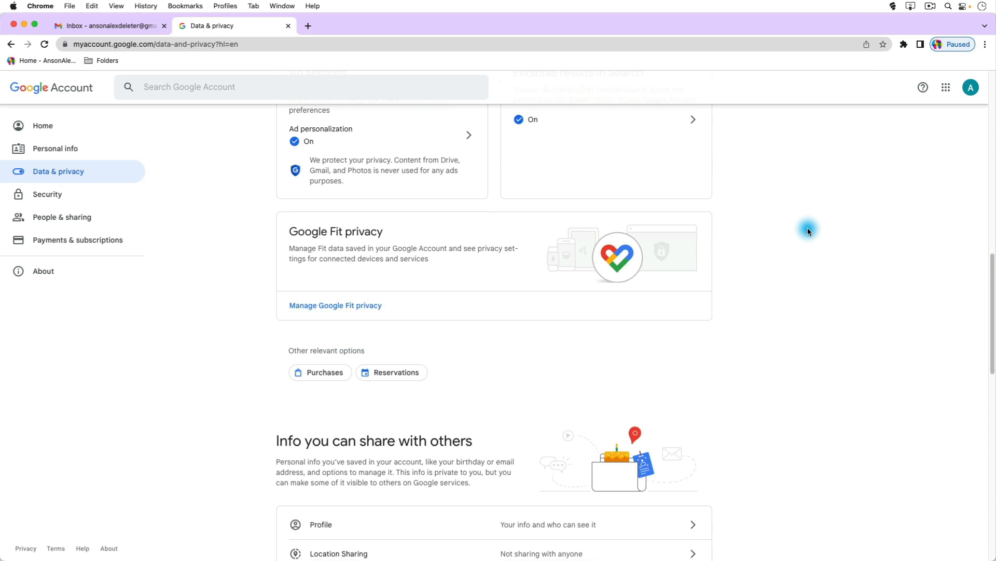
{"action": "scroll", "scroll_direction": "down", "scroll_amount": 3}
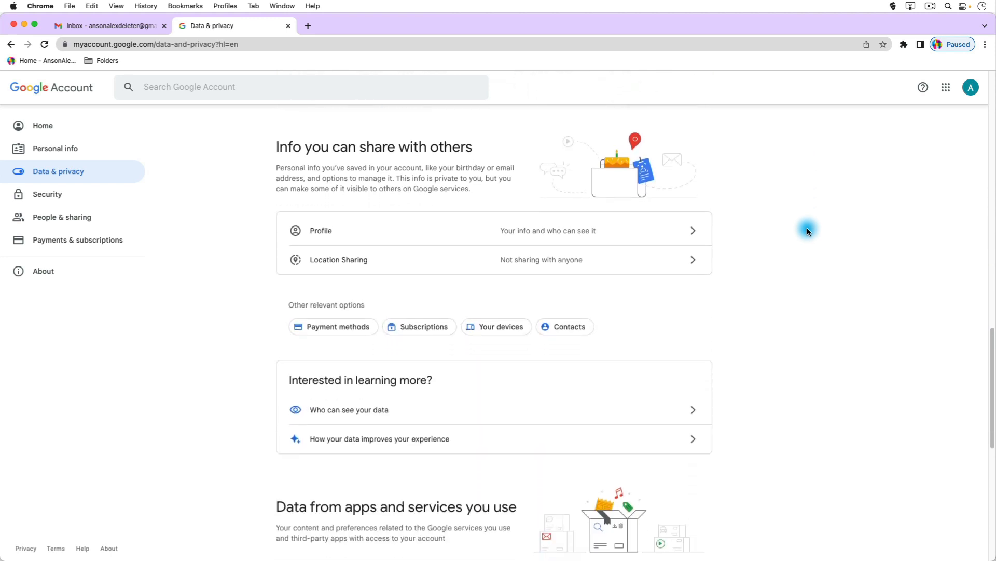
{"action": "scroll", "scroll_direction": "down", "scroll_amount": 3}
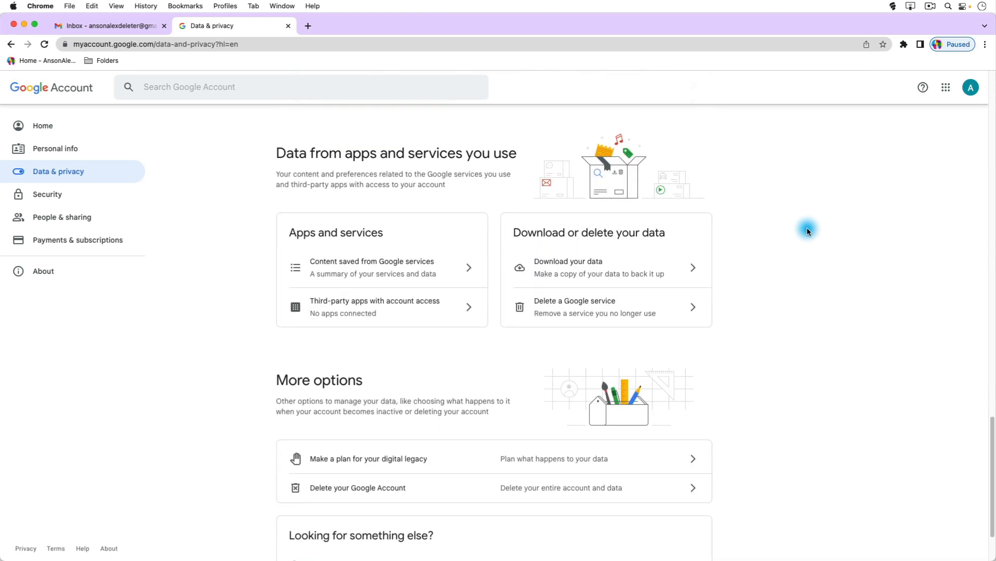
{"action": "triple_click", "coordinate": [395, 153]}
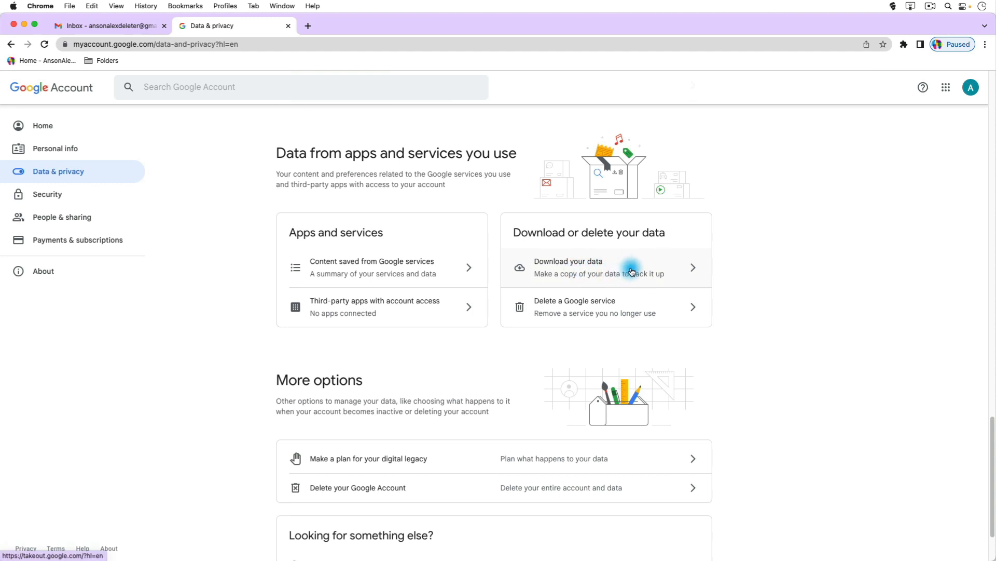
Review the Takeout export list of 35 of 36 products, then return to data settings
{"action": "left_click", "coordinate": [597, 267]}
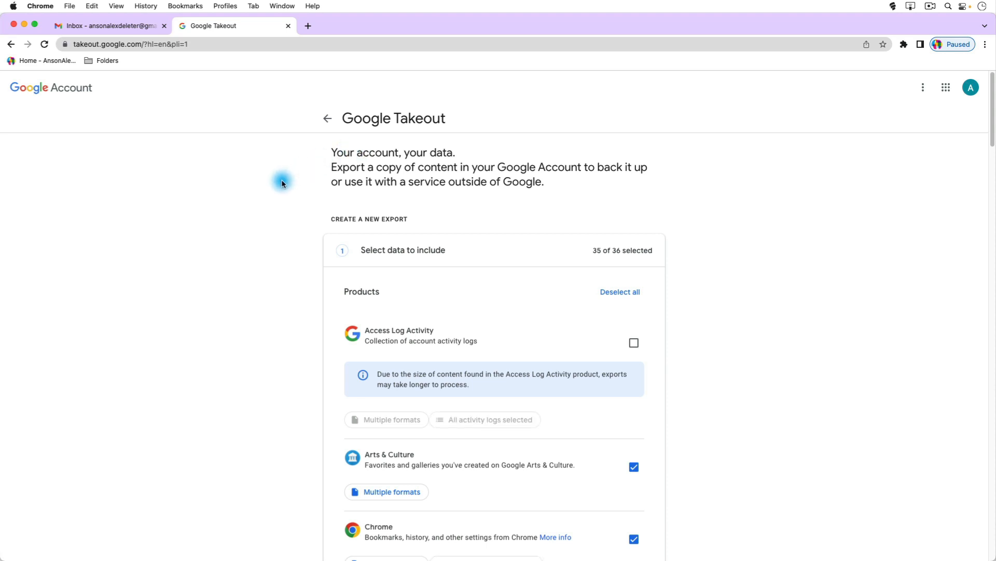
{"action": "scroll", "scroll_direction": "down", "scroll_amount": 3}
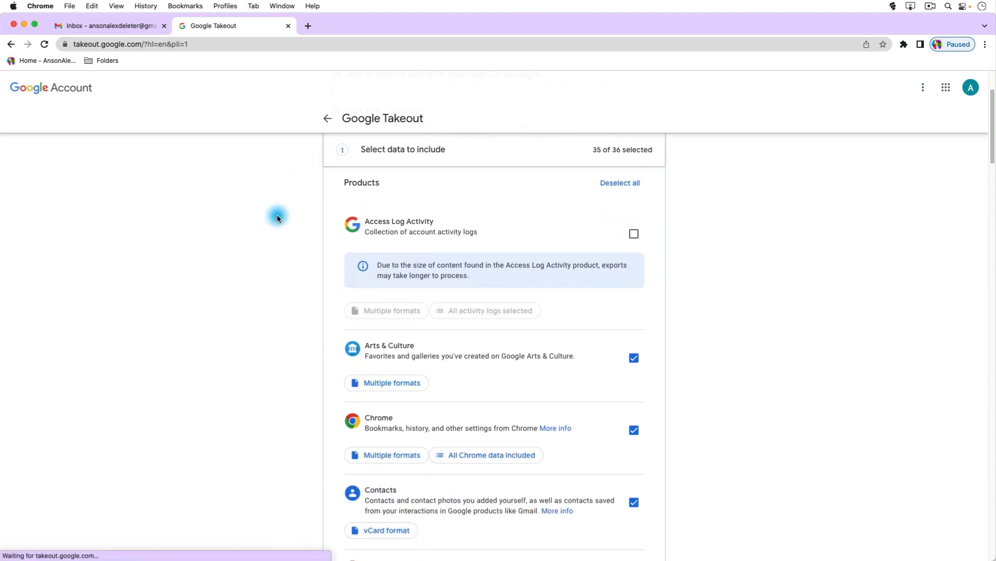
{"action": "scroll", "scroll_direction": "down", "scroll_amount": 3}
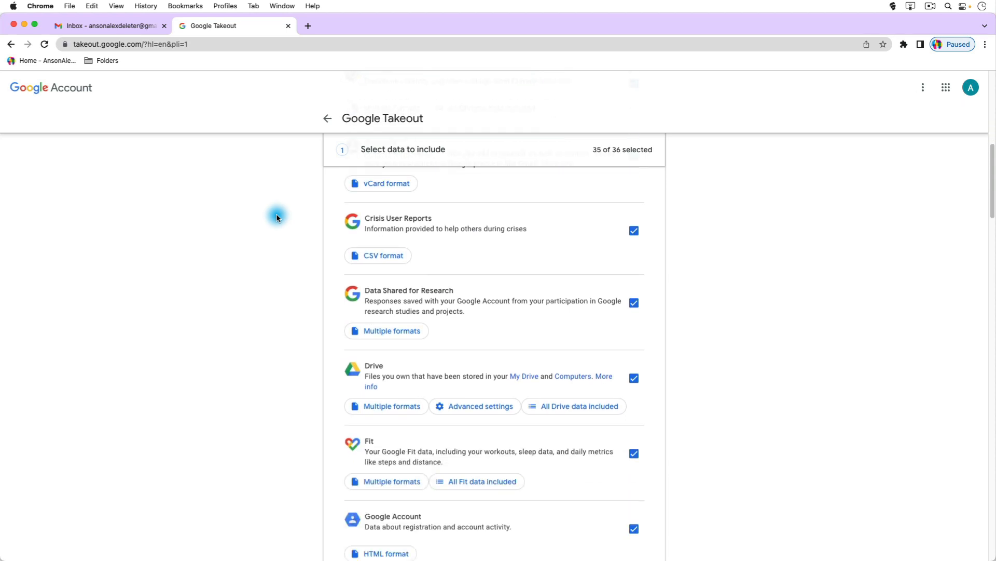
{"action": "scroll", "scroll_direction": "down", "scroll_amount": 3}
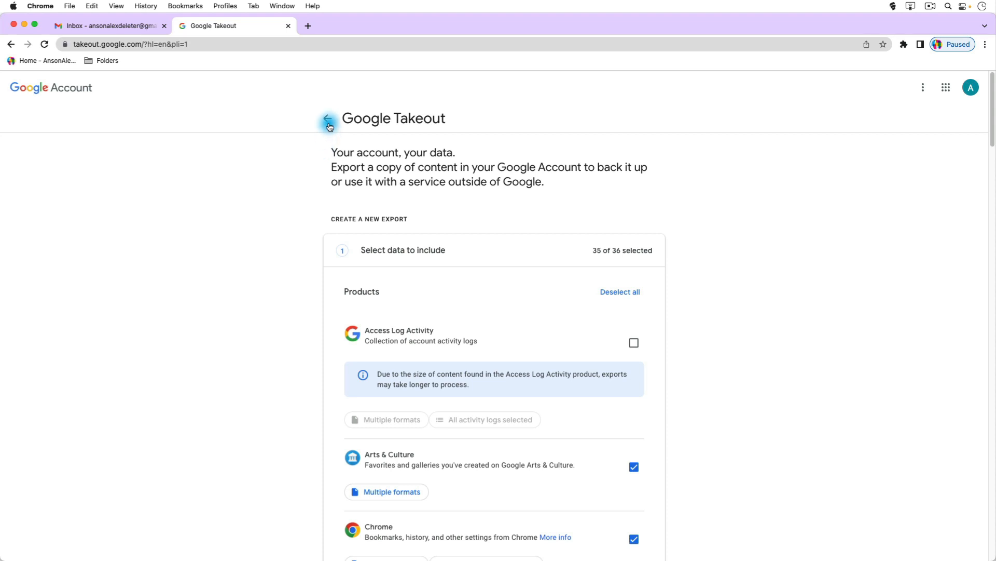
{"action": "left_click", "coordinate": [328, 120]}
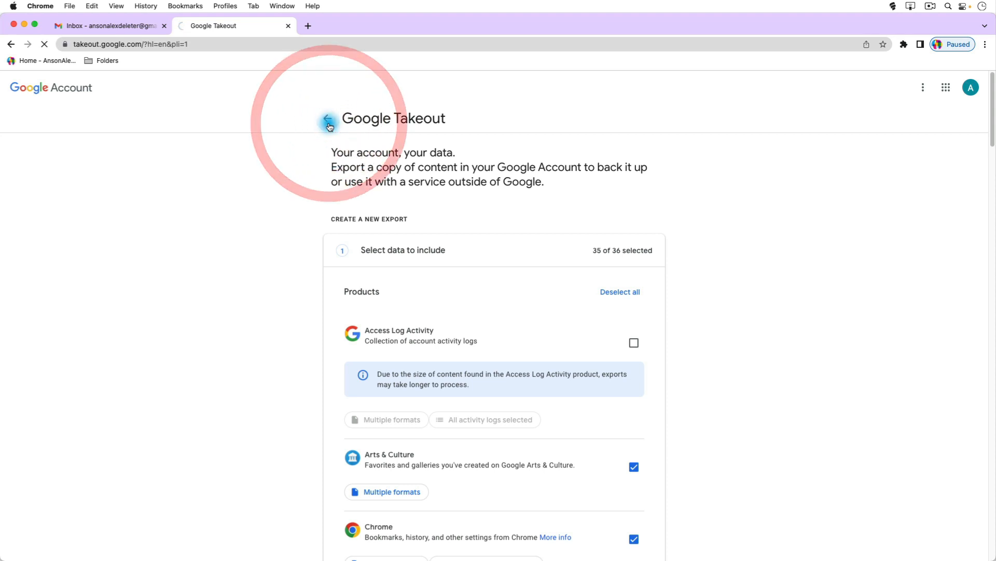
{"action": "left_click", "coordinate": [327, 121]}
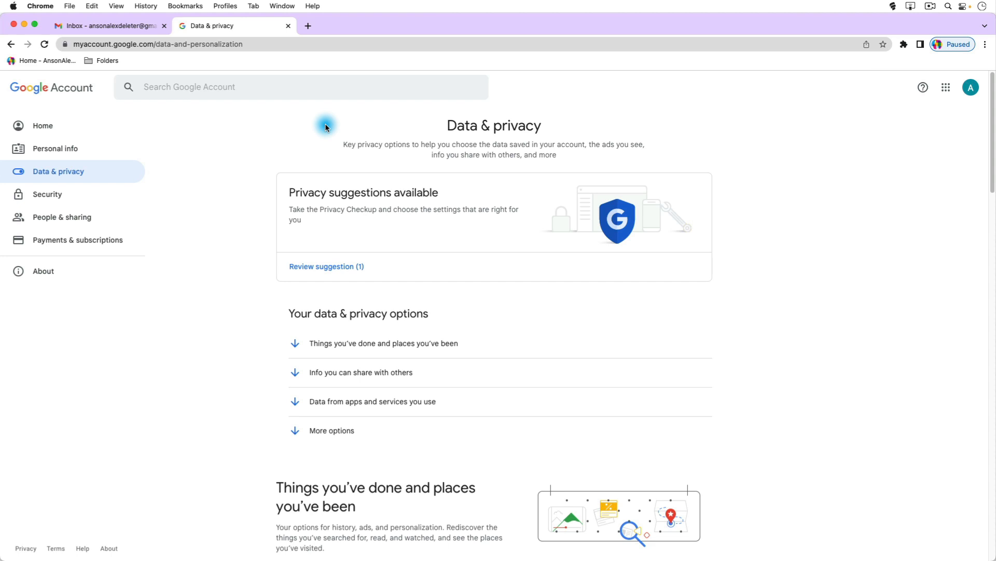
{"action": "scroll", "scroll_direction": "down", "scroll_amount": 3}
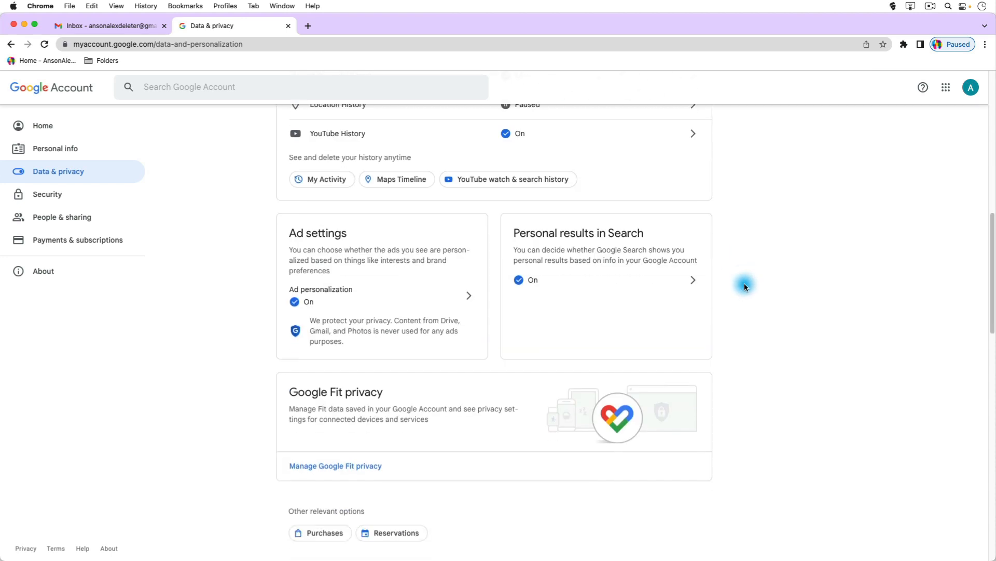
{"action": "scroll", "scroll_direction": "down", "scroll_amount": 3}
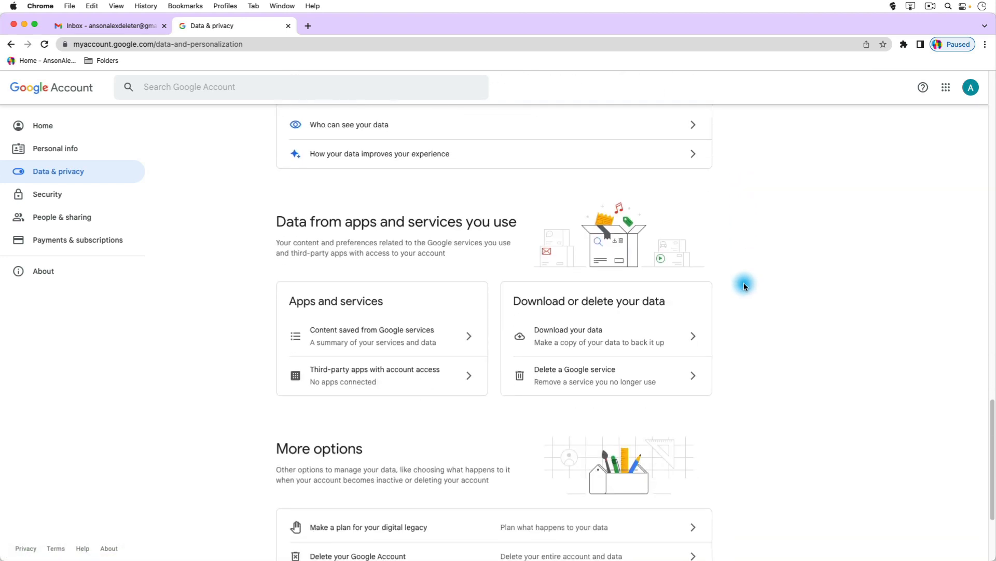
{"action": "scroll", "scroll_direction": "down", "scroll_amount": 3}
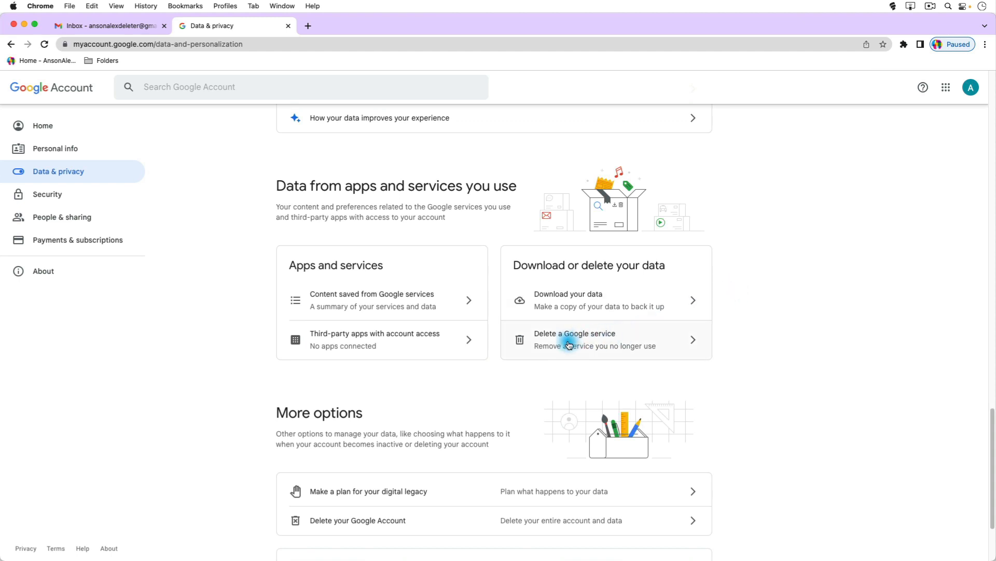
{"action": "mouse_move", "coordinate": [654, 335]}
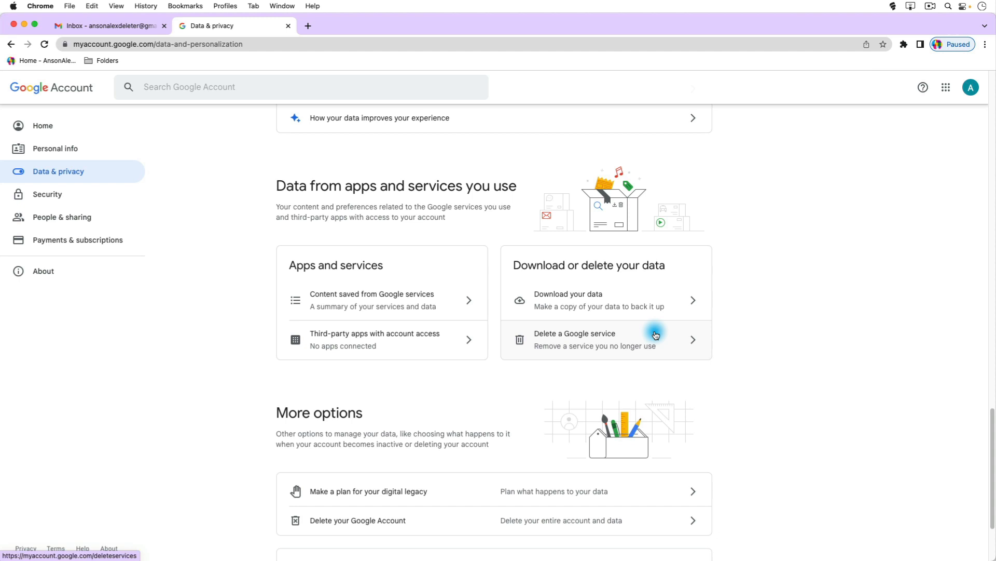
Choose 'Delete a Google service' and confirm identity with the account password
{"action": "left_click", "coordinate": [654, 335]}
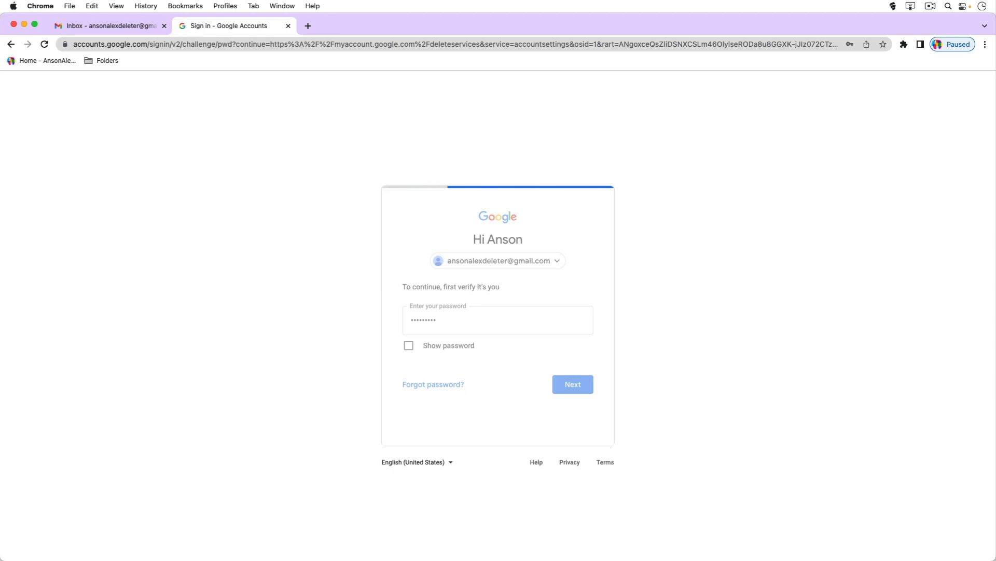
{"action": "left_click", "coordinate": [571, 384]}
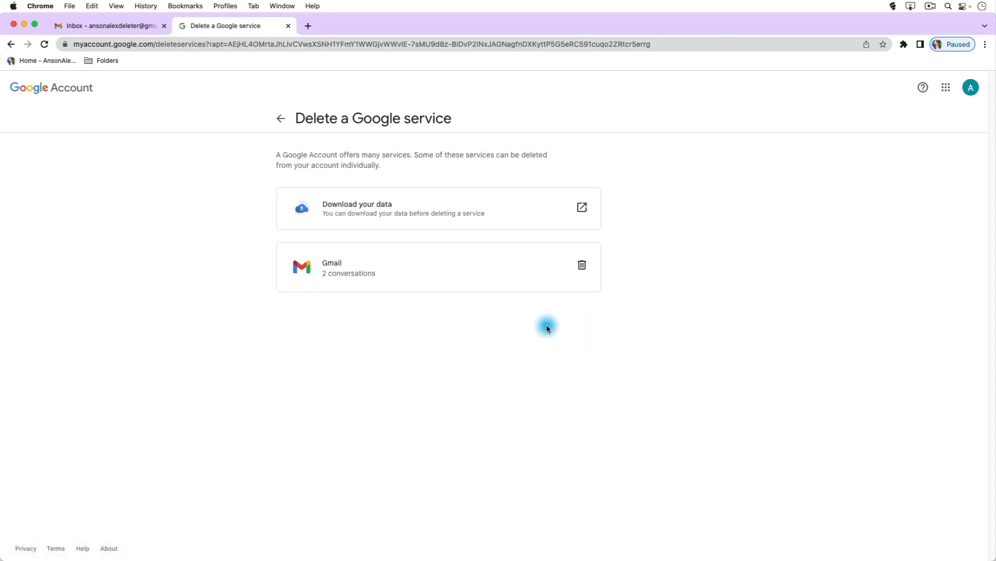
{"action": "mouse_move", "coordinate": [393, 130]}
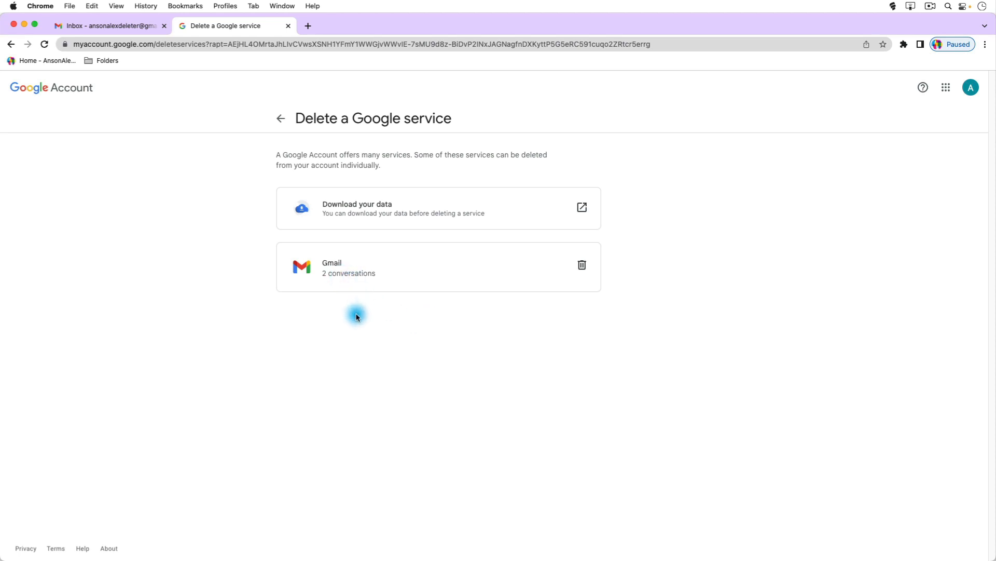
{"action": "mouse_move", "coordinate": [397, 374]}
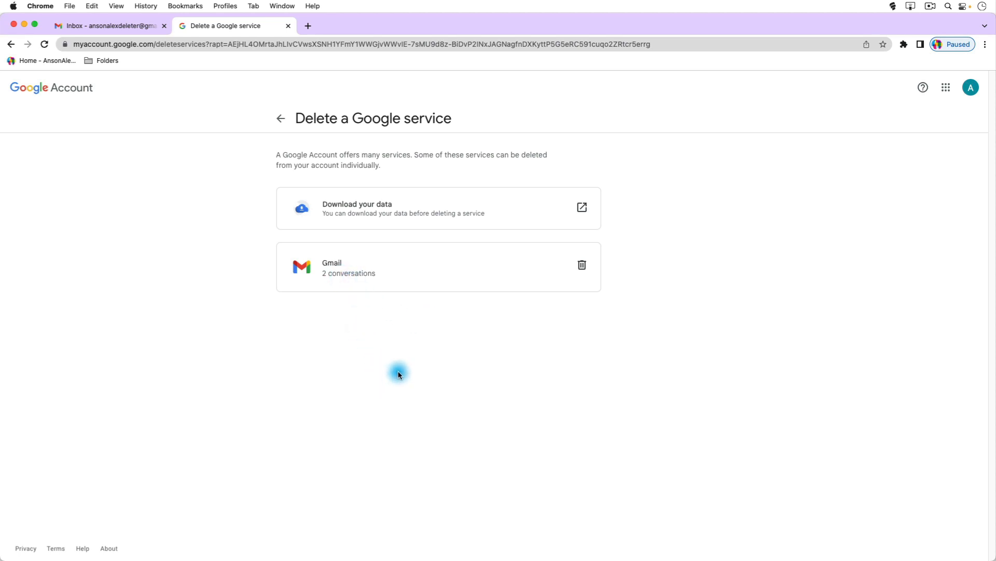
{"action": "mouse_move", "coordinate": [581, 265]}
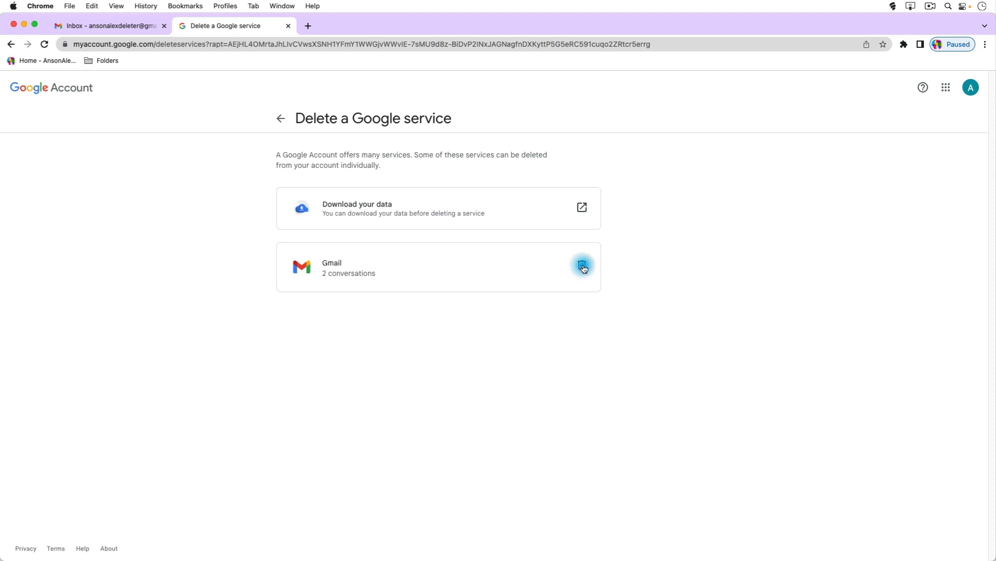
{"action": "left_click", "coordinate": [582, 266]}
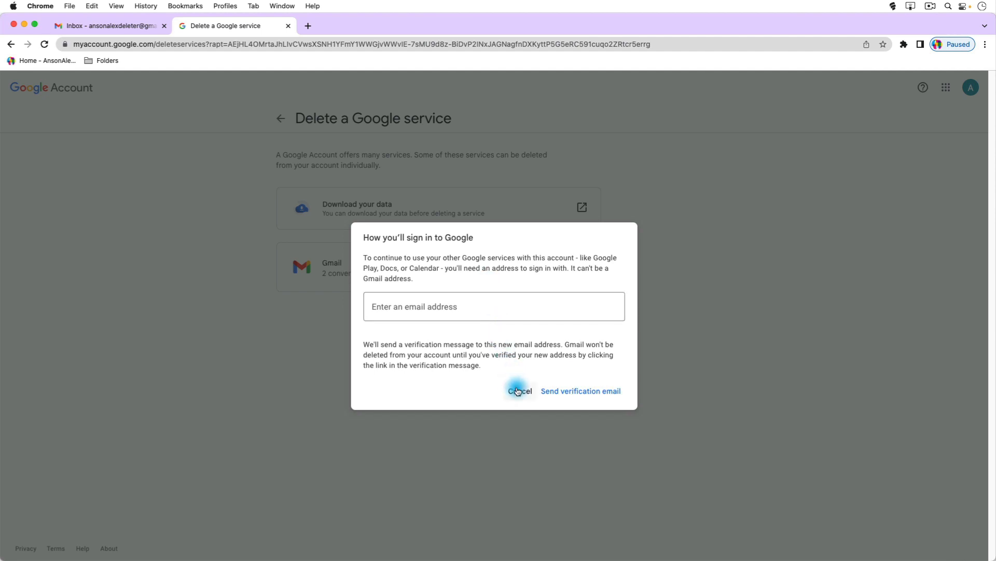
{"action": "left_click", "coordinate": [519, 391]}
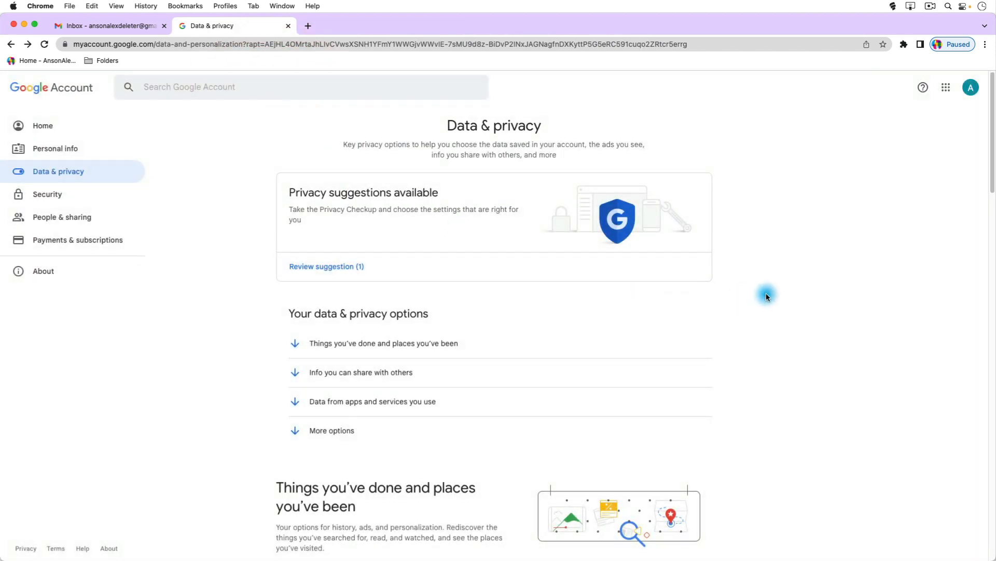
Scroll Data & privacy to More options and choose 'Delete your Google Account'
{"action": "scroll", "scroll_direction": "down", "scroll_amount": 3}
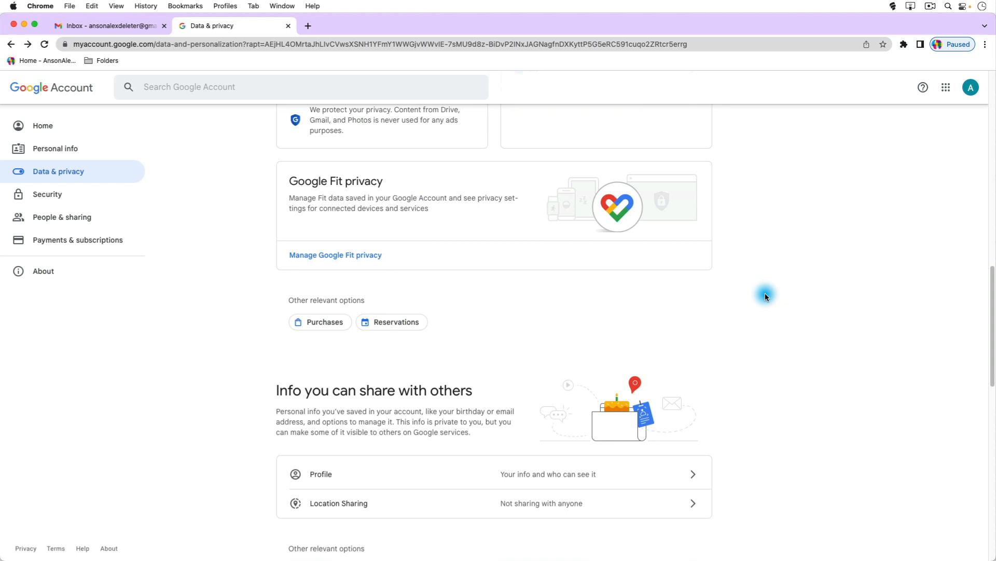
{"action": "scroll", "scroll_direction": "down", "scroll_amount": 3}
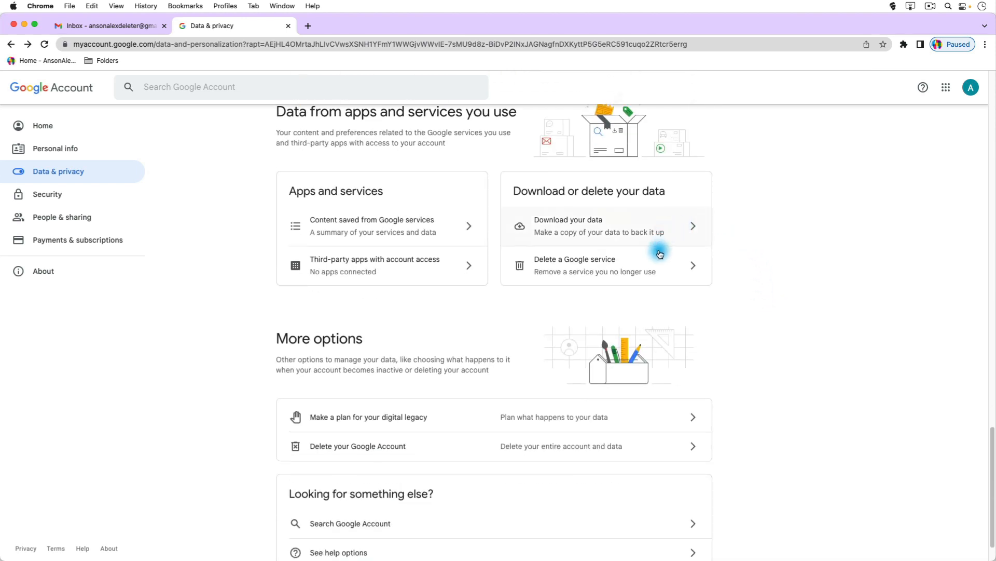
{"action": "scroll", "scroll_direction": "down", "scroll_amount": 3}
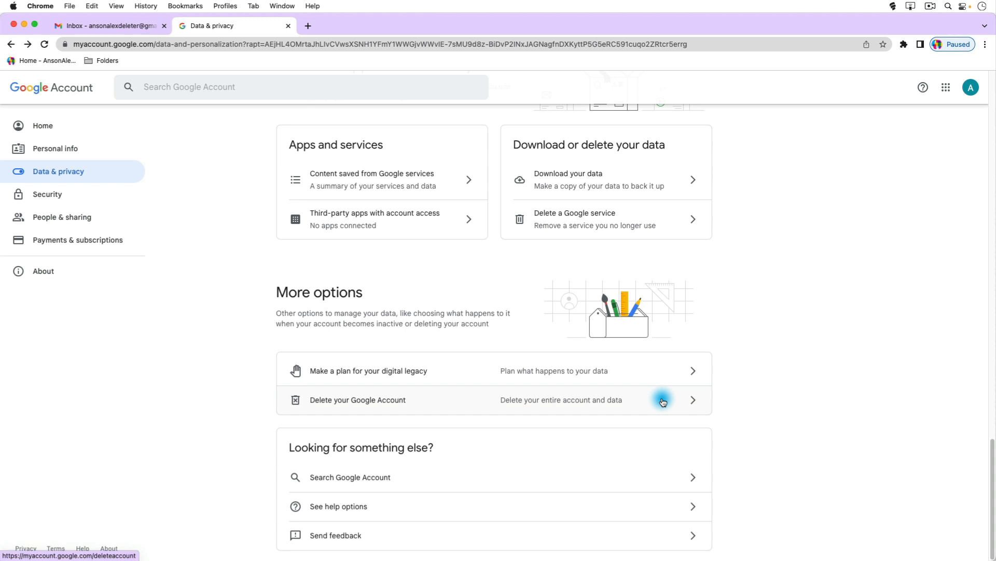
{"action": "left_click", "coordinate": [358, 399]}
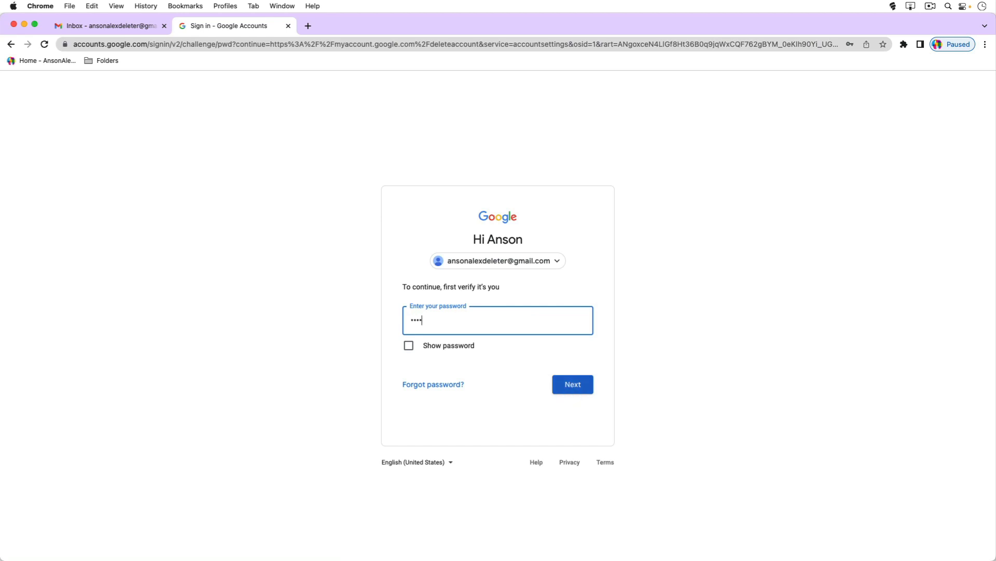
Submit the password on the sign-in verification screen to reach the deletion page
{"action": "left_click", "coordinate": [571, 384]}
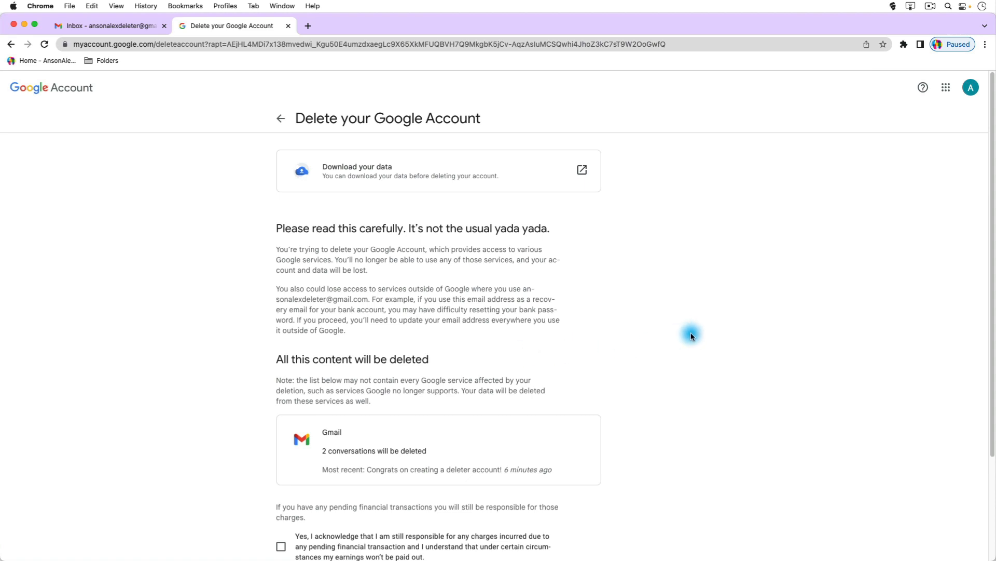
Tick the charges and permanent-deletion acknowledgements, then press Delete Account
{"action": "scroll", "scroll_direction": "down", "scroll_amount": 3}
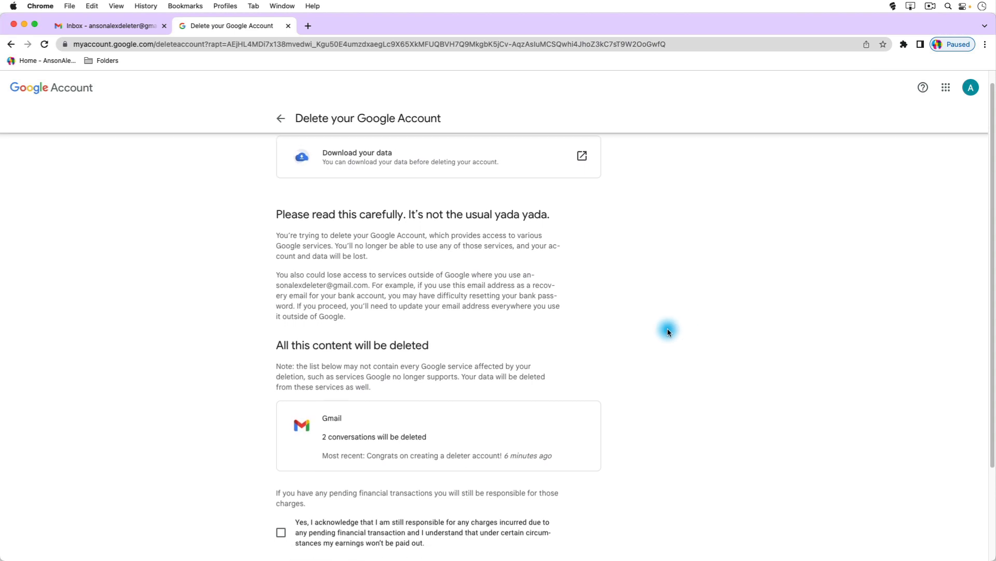
{"action": "scroll", "scroll_direction": "down", "scroll_amount": 3}
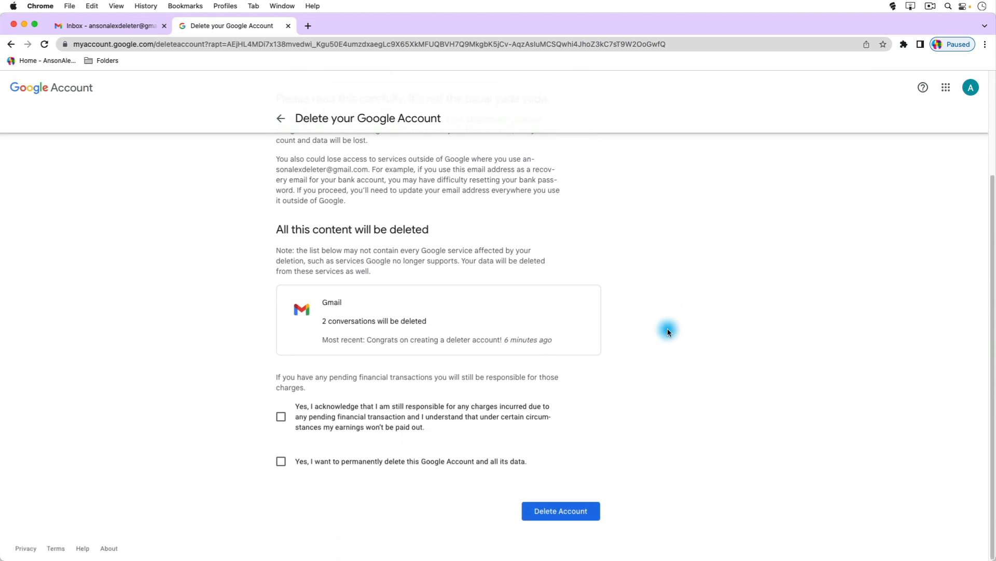
{"action": "mouse_move", "coordinate": [308, 375]}
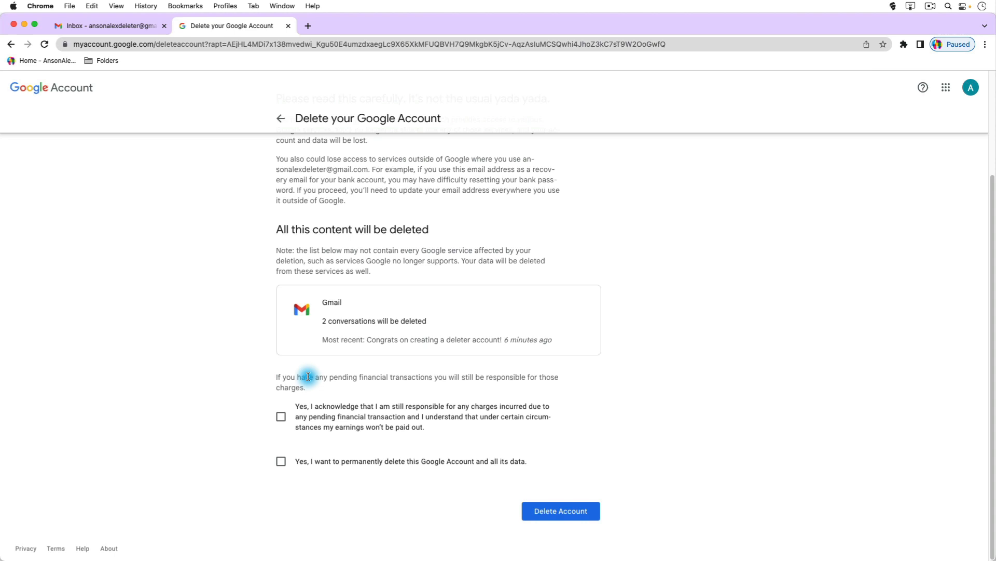
{"action": "left_click", "coordinate": [281, 416]}
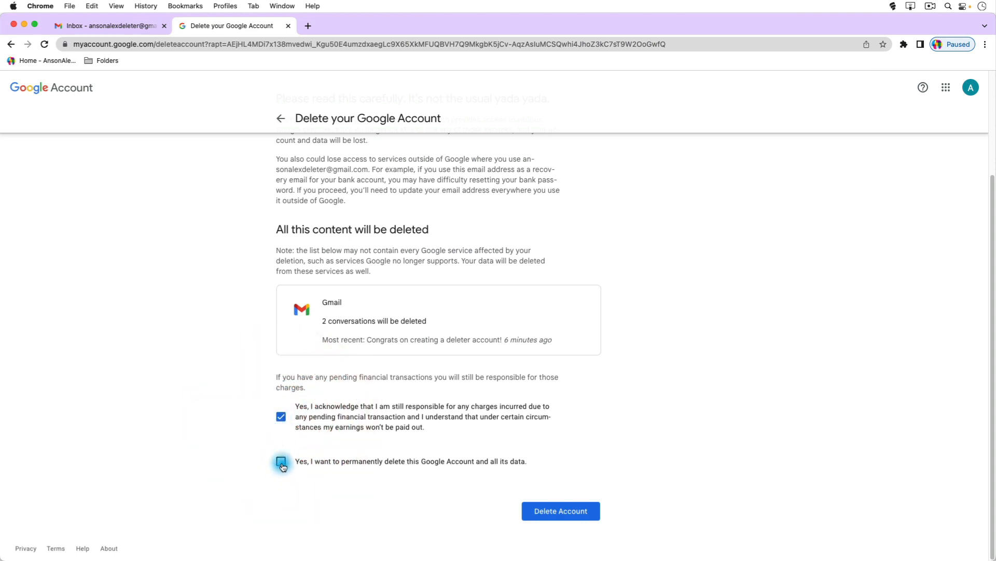
{"action": "left_click", "coordinate": [281, 461]}
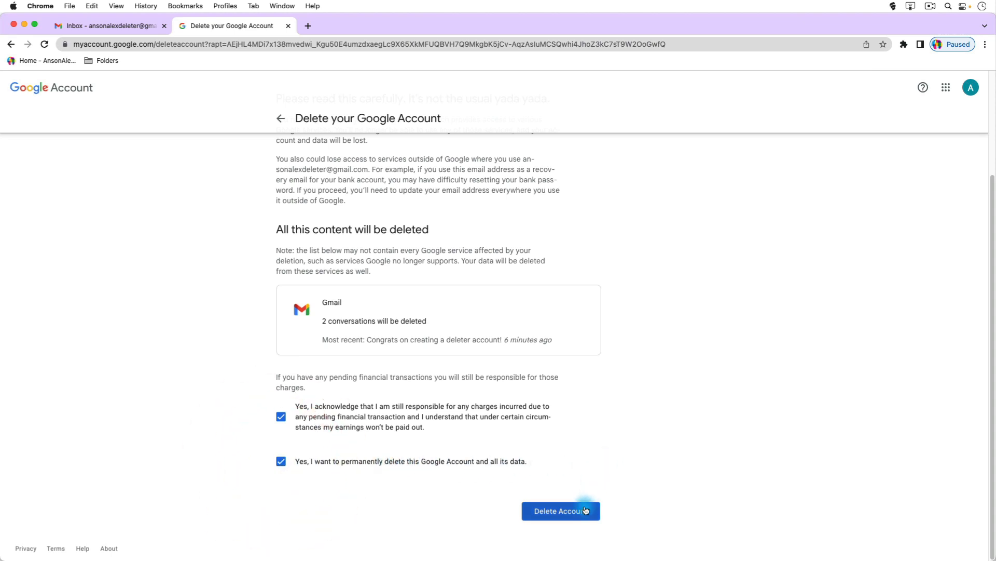
{"action": "left_click", "coordinate": [561, 510]}
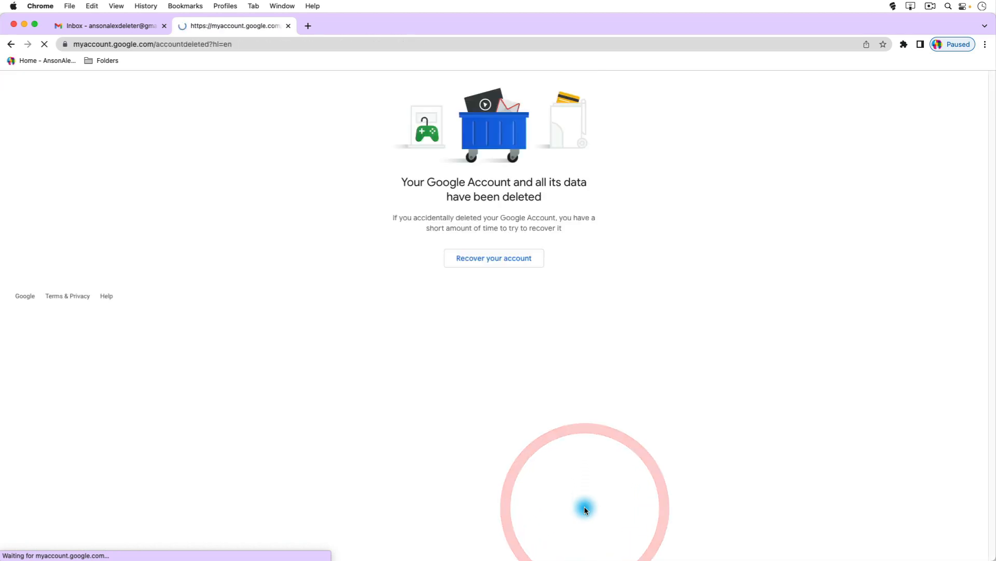